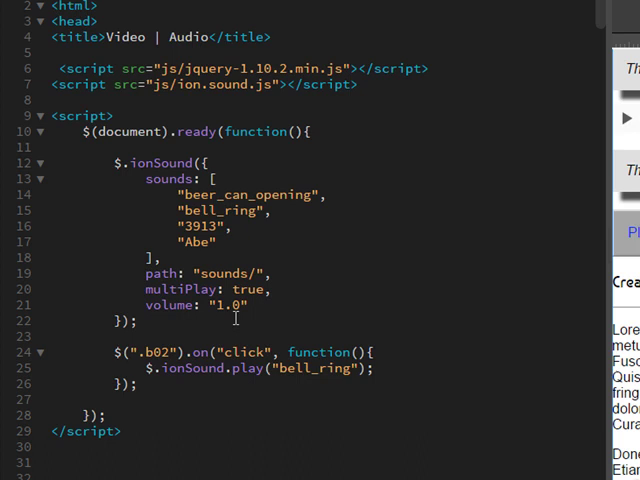
pyautogui.scroll(-3)
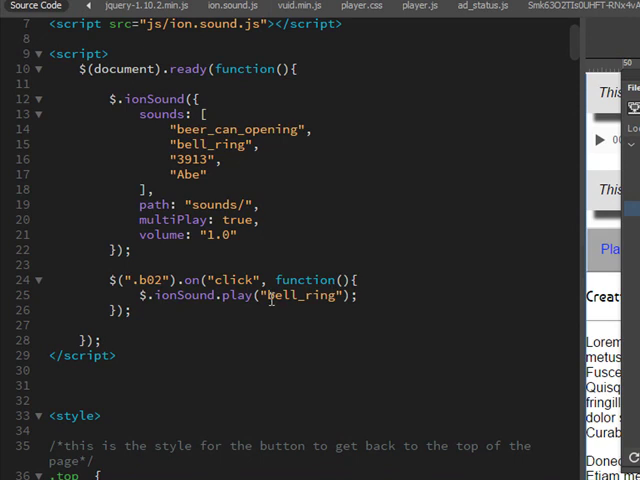